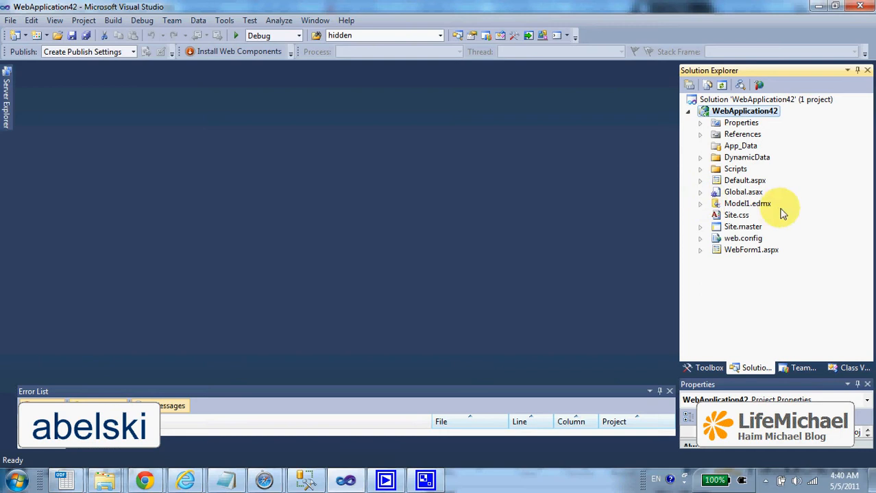
mouse_move(795, 212)
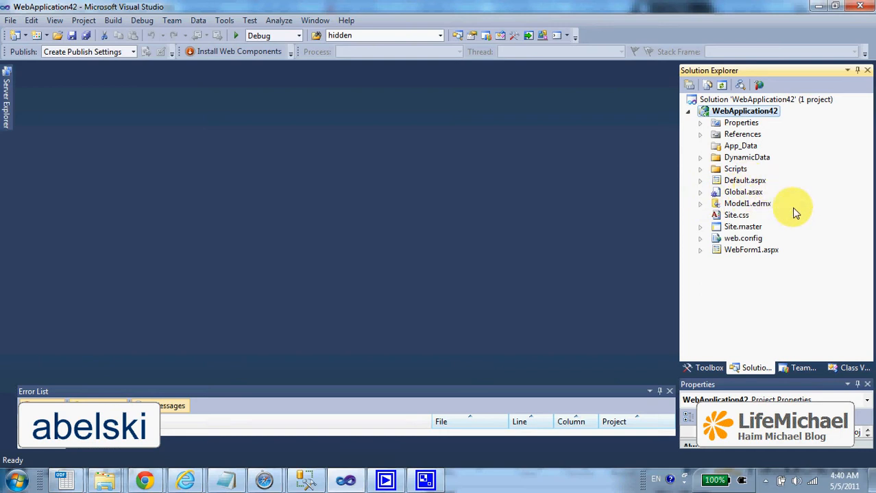
mouse_move(747, 192)
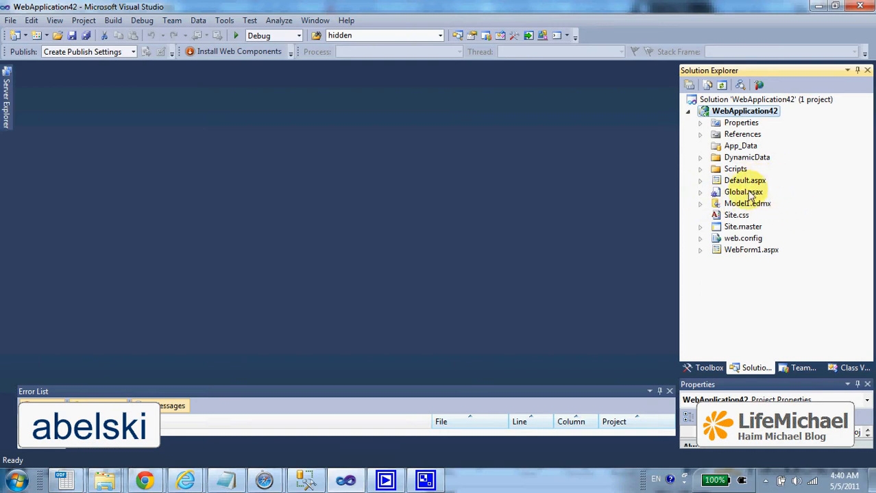
- Open Model1.edmx with the cours entity and expand WebForm1.aspx's code-behind files
double_click(747, 203)
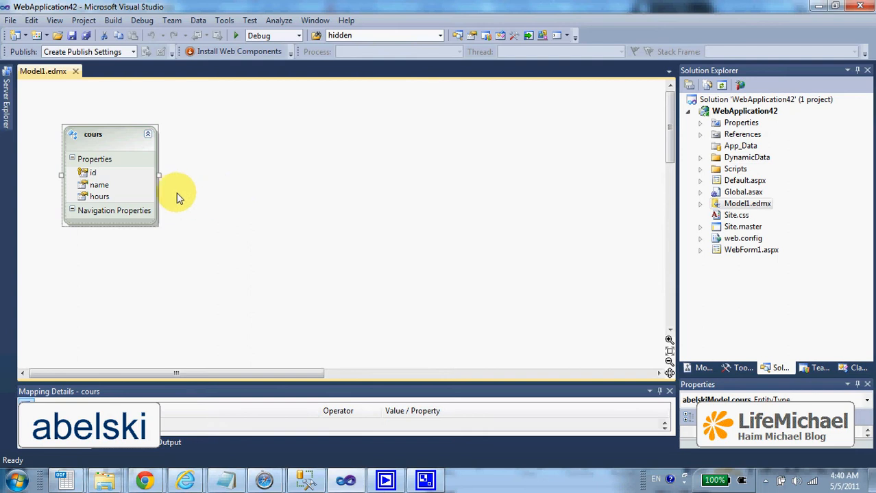
mouse_move(165, 188)
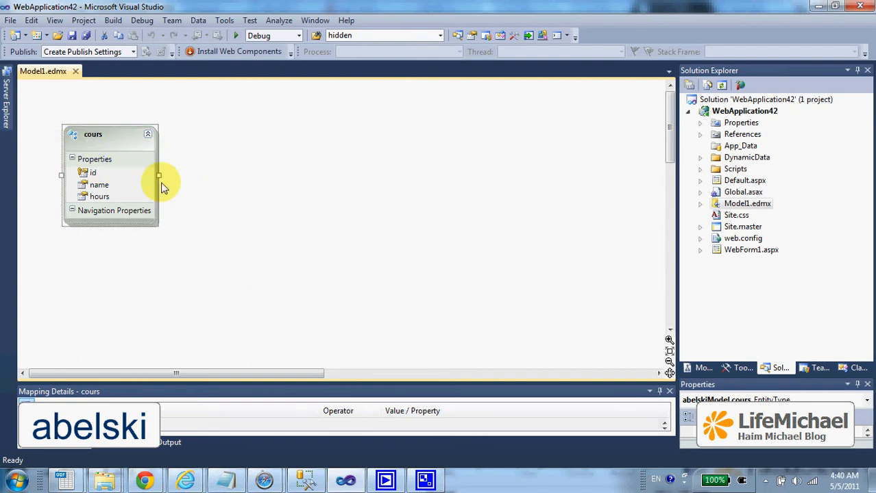
mouse_move(695, 233)
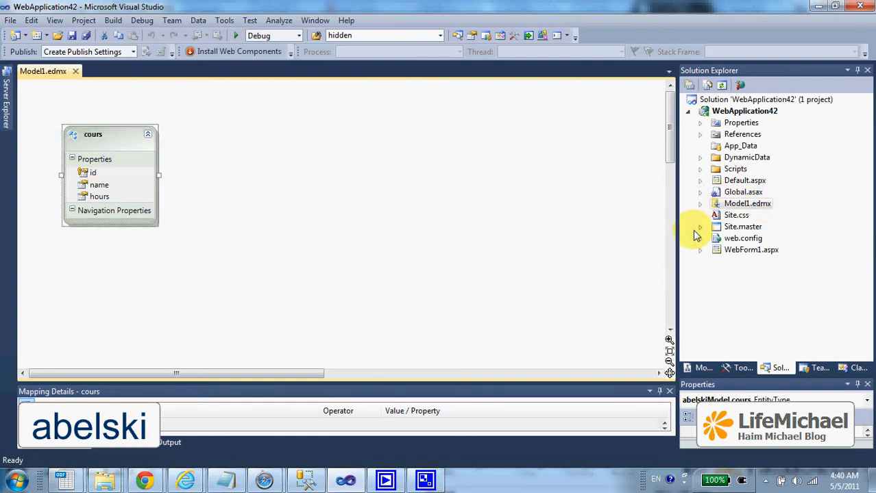
left_click(699, 250)
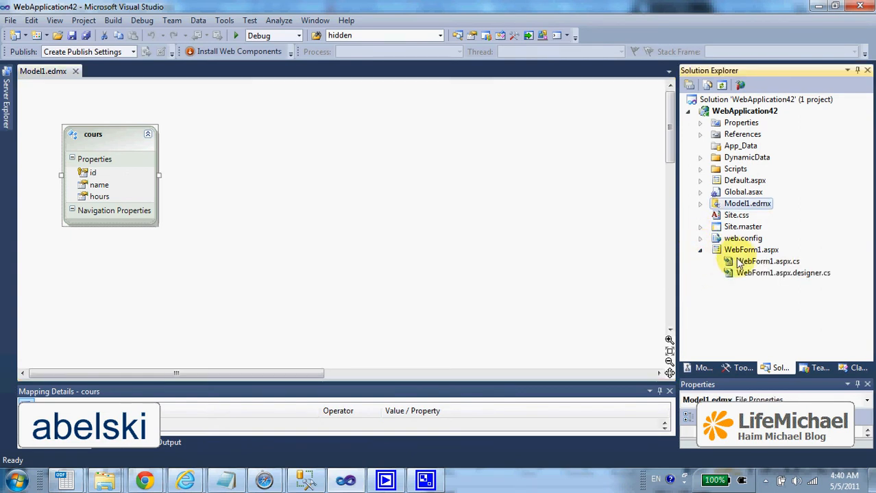
- Review WebForm1.aspx's EntityDataSource and ListView markup, then open web.config
double_click(750, 250)
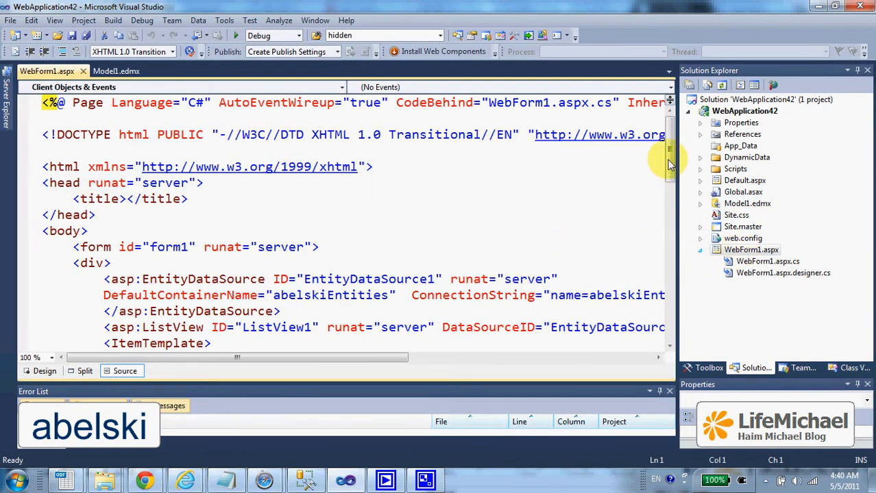
scroll("down", 3)
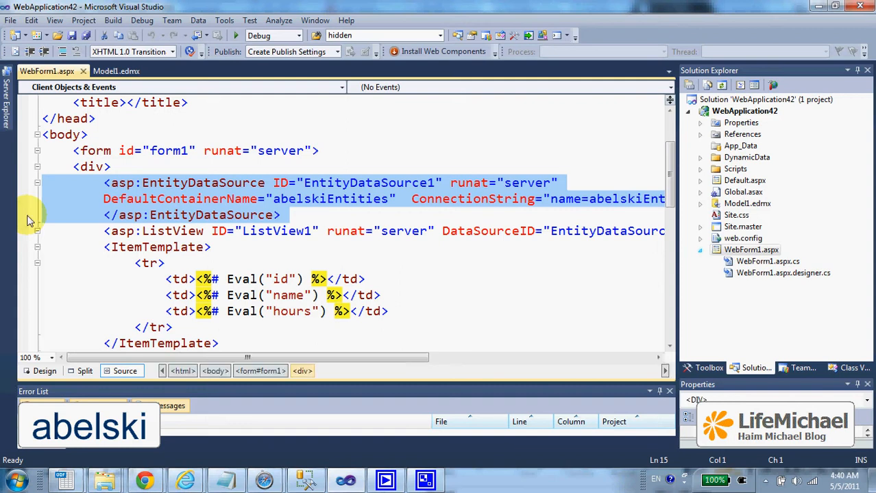
mouse_move(123, 199)
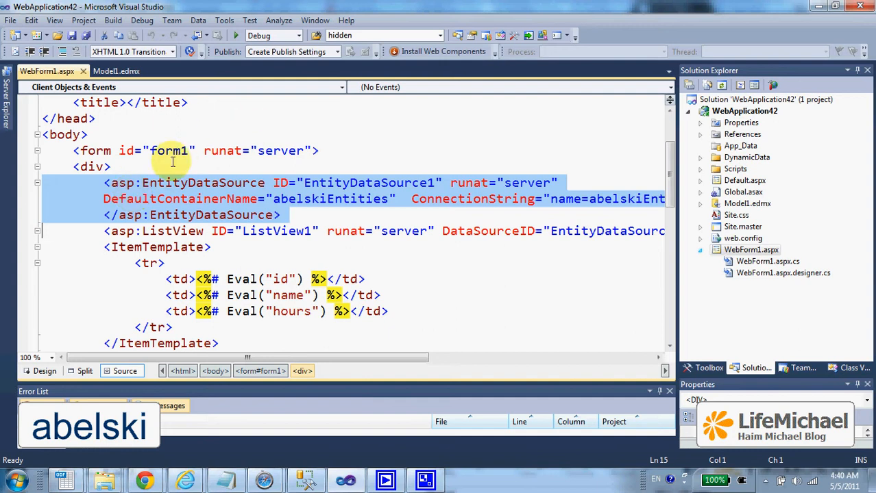
mouse_move(201, 203)
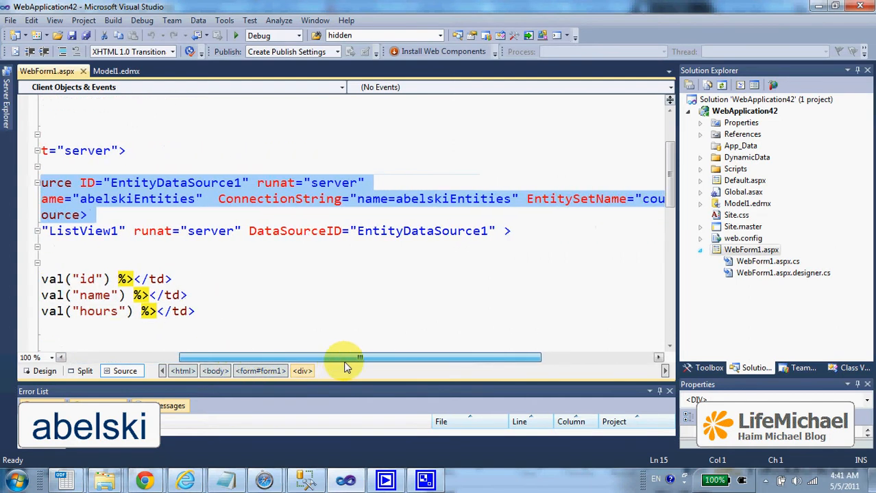
left_click_drag(357, 357, 367, 357)
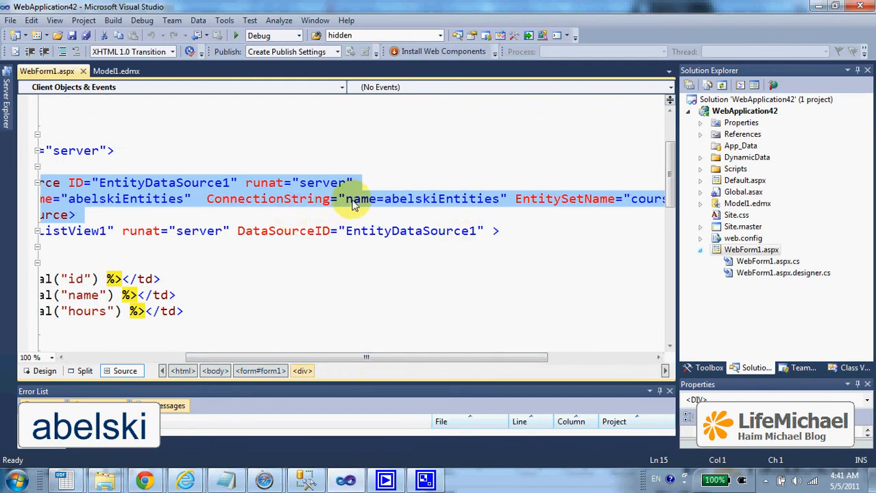
left_click(345, 199)
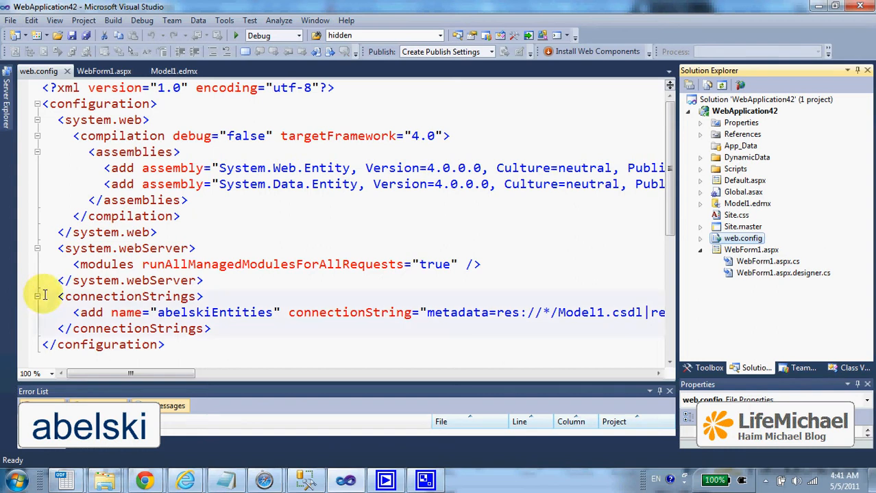
- Select the abelskiEntities connectionStrings block in web.config and return to WebForm1.aspx
left_click_drag(44, 296, 212, 328)
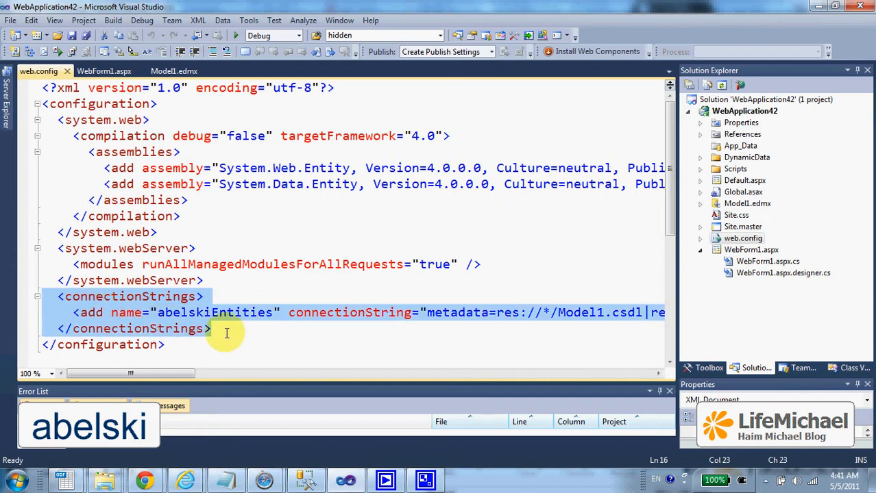
left_click(244, 313)
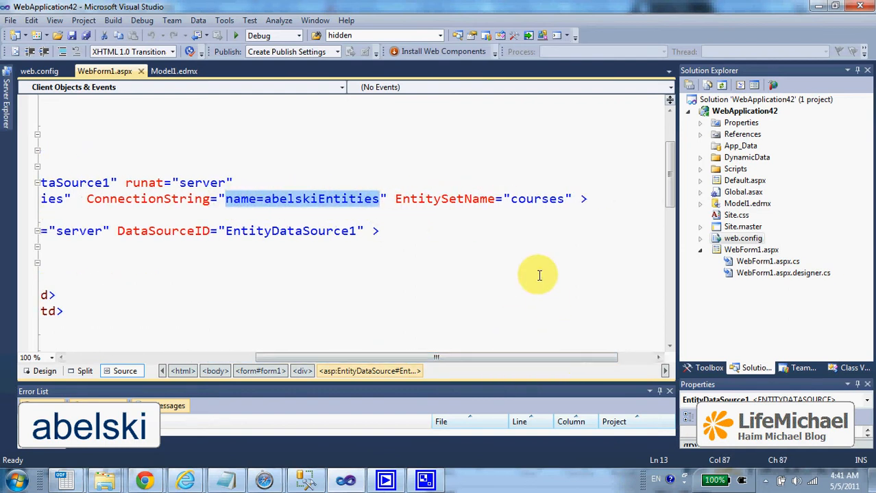
mouse_move(508, 199)
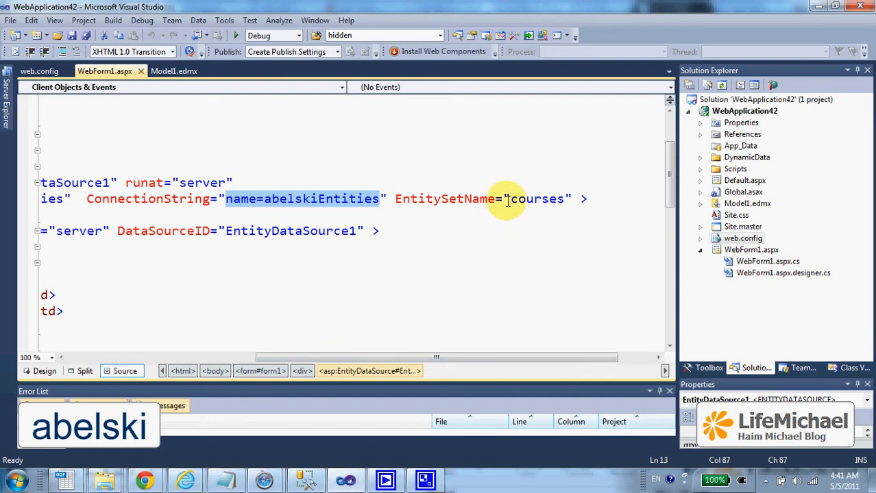
double_click(537, 199)
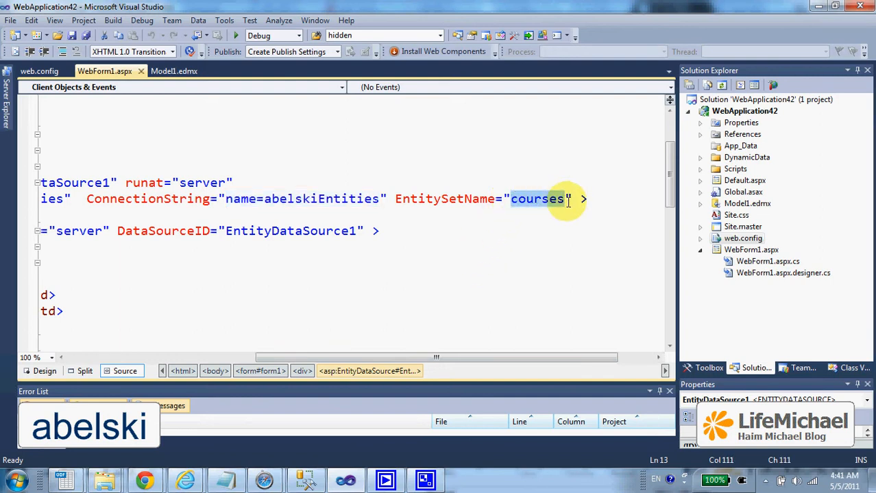
mouse_move(549, 277)
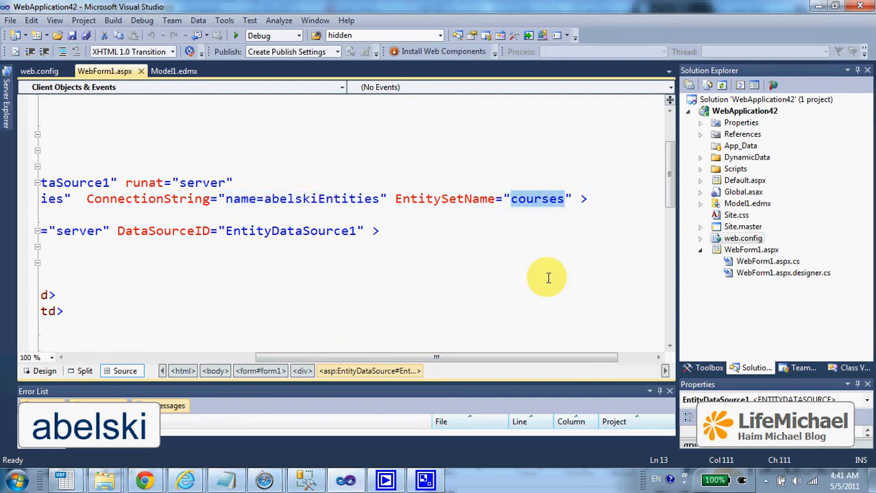
mouse_move(574, 281)
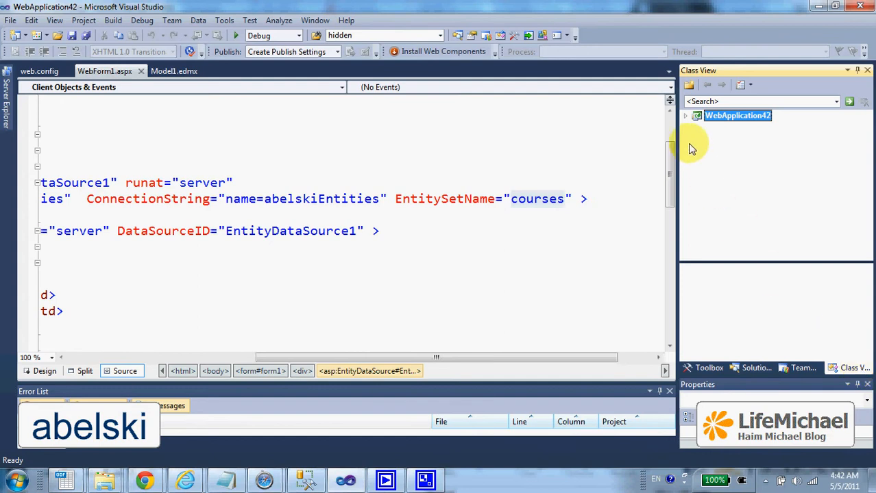
- Expand WebApplication42 and its namespace in Class View to list abelskiEntities members
left_click(685, 115)
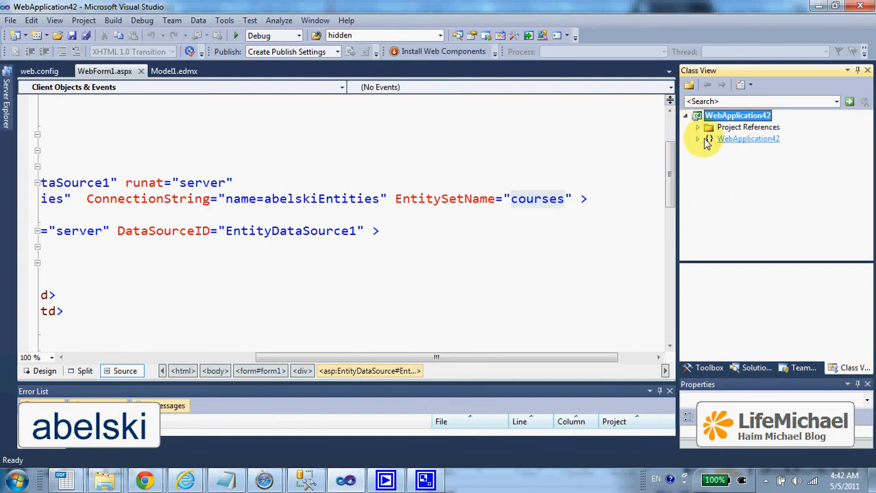
left_click(697, 138)
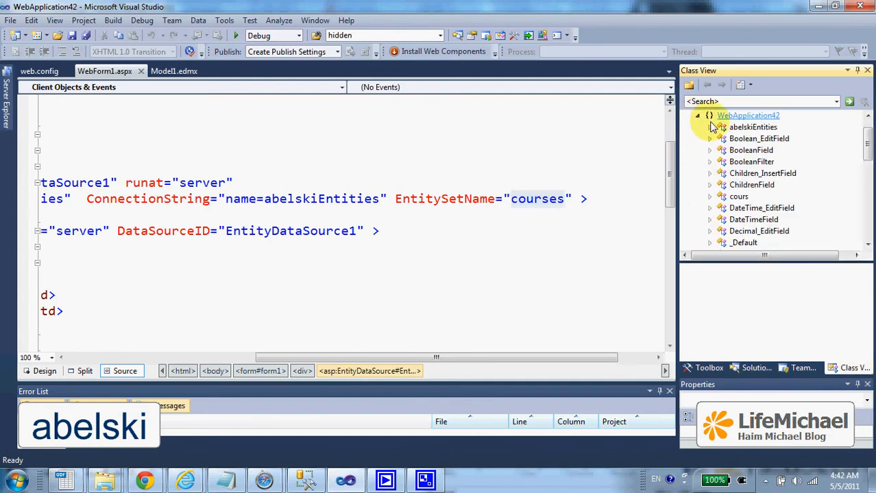
left_click(753, 127)
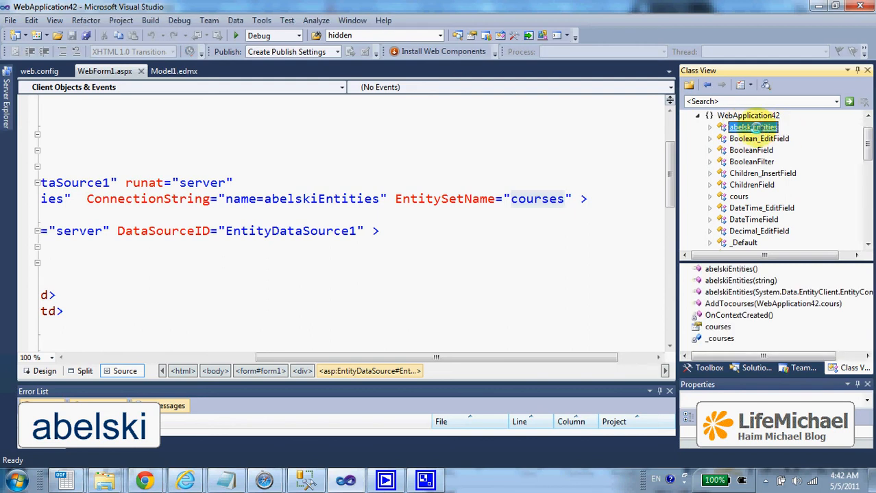
- Open abelskiEntities in Model1.Designer.cs and expand ObjectSet Properties to the courses property
double_click(752, 127)
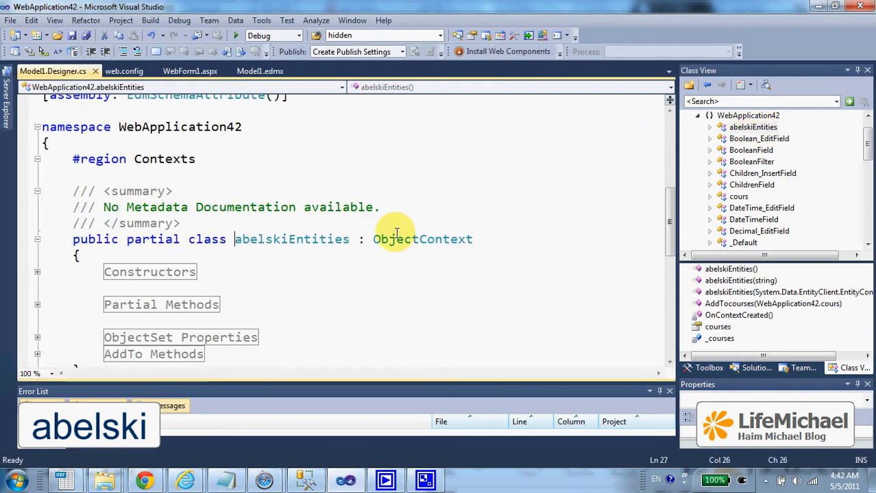
double_click(291, 240)
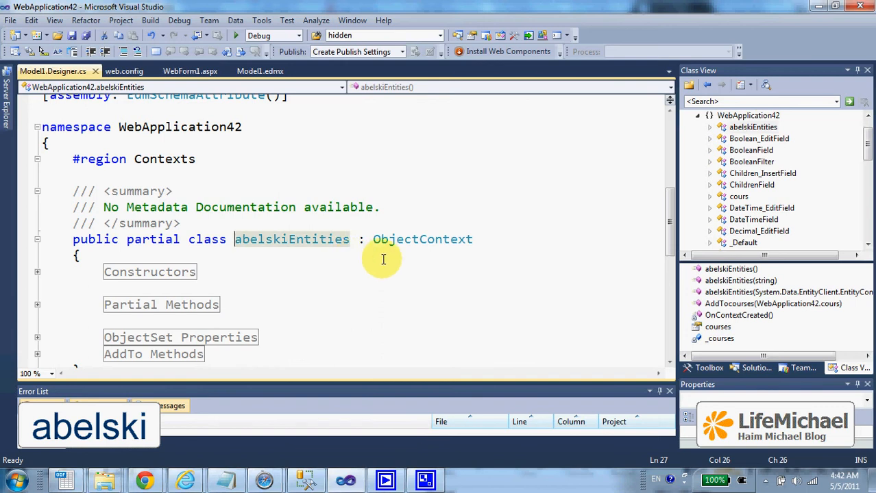
mouse_move(308, 249)
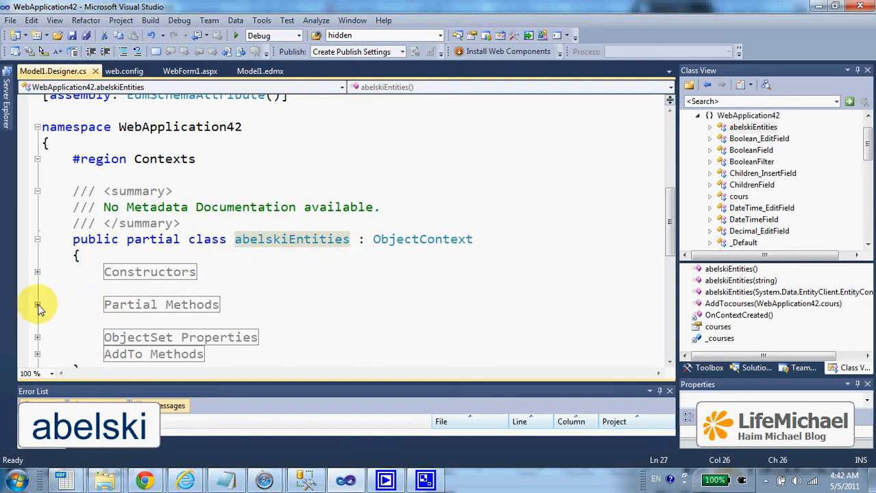
mouse_move(39, 341)
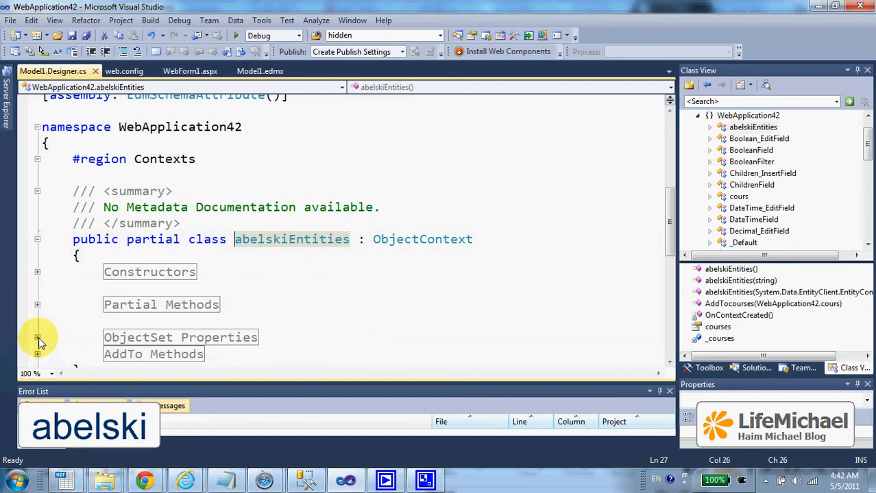
left_click(37, 337)
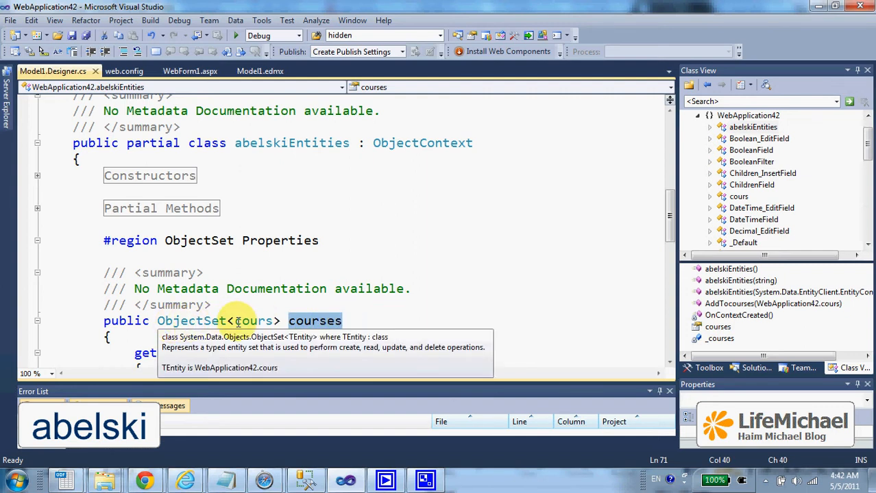
double_click(254, 320)
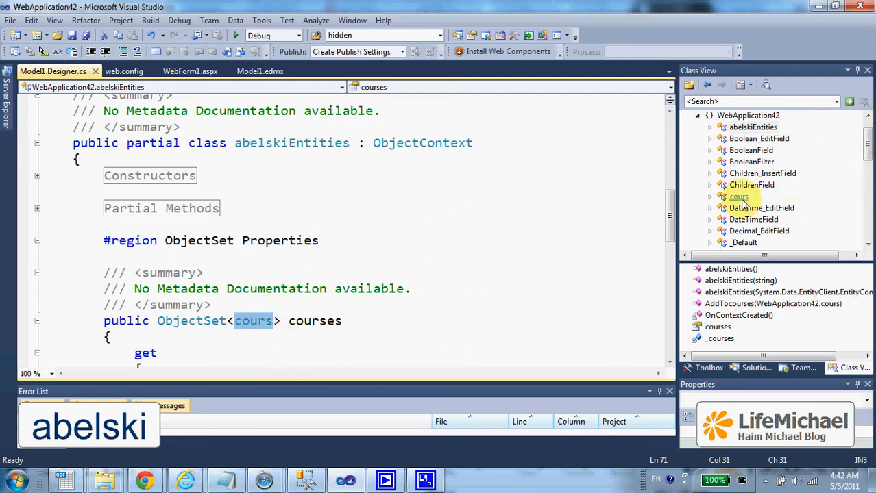
- Jump to the generated cours EntityObject class in Model1.Designer.cs
double_click(739, 197)
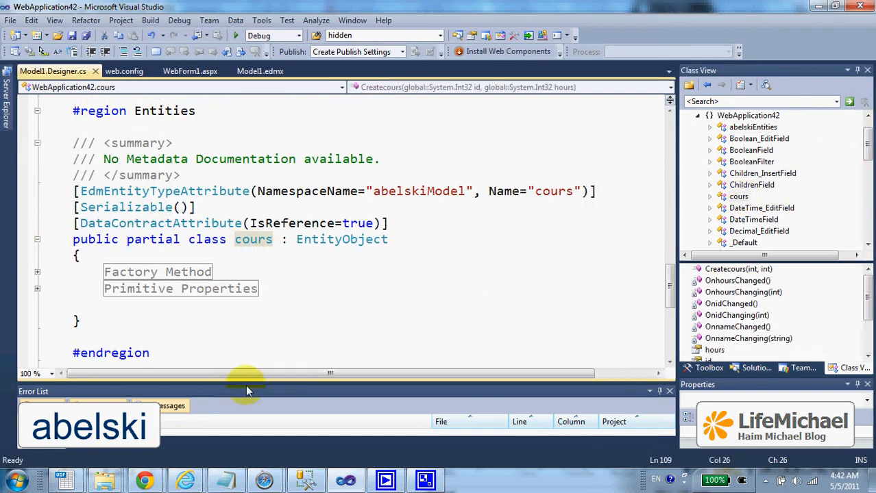
mouse_move(278, 289)
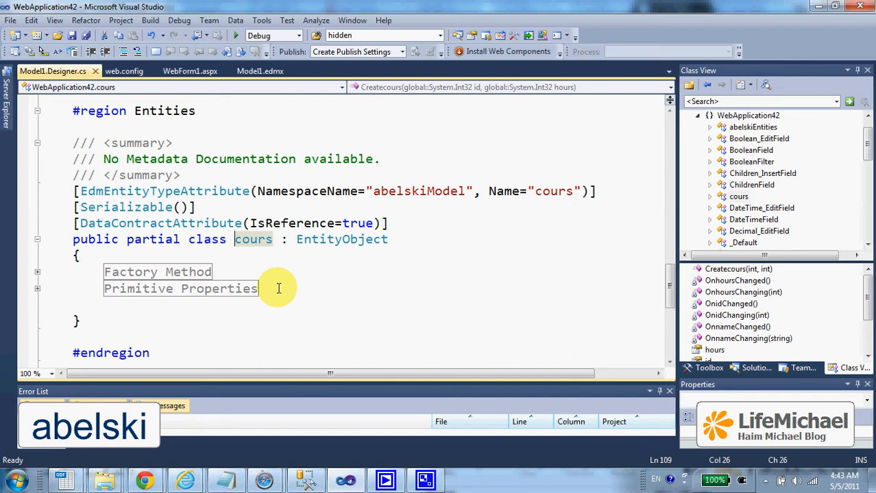
mouse_move(851, 307)
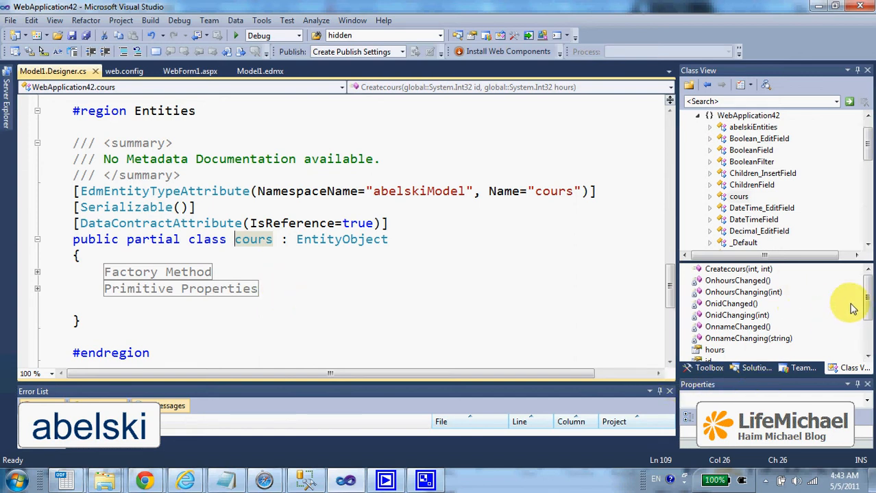
- Return to WebForm1.aspx and select the asp:EntityDataSource element in Source view
left_click(753, 368)
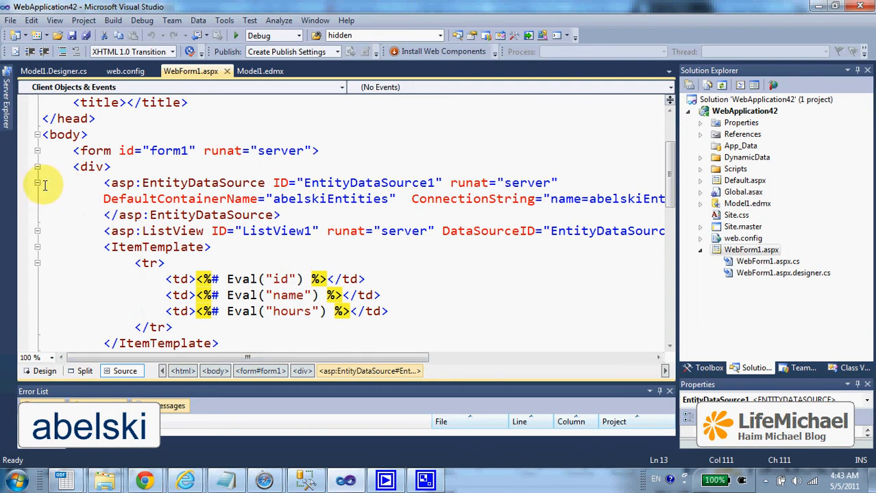
left_click_drag(43, 186, 294, 231)
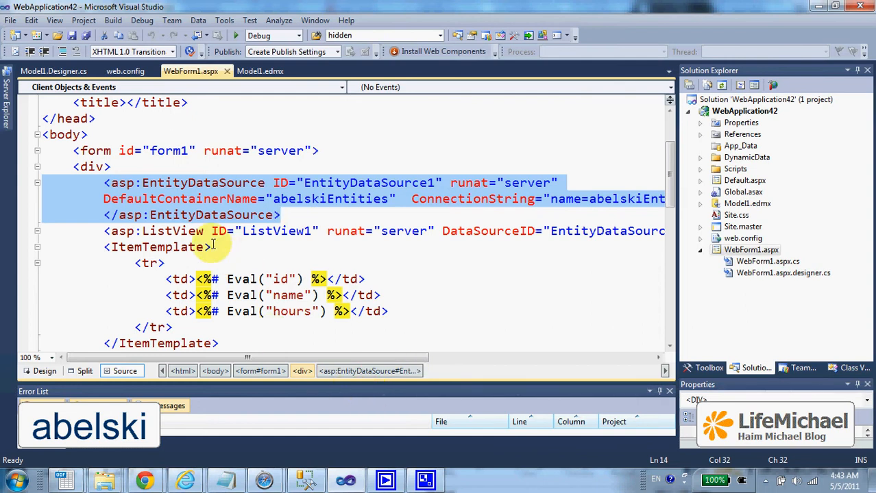
scroll("down", 3)
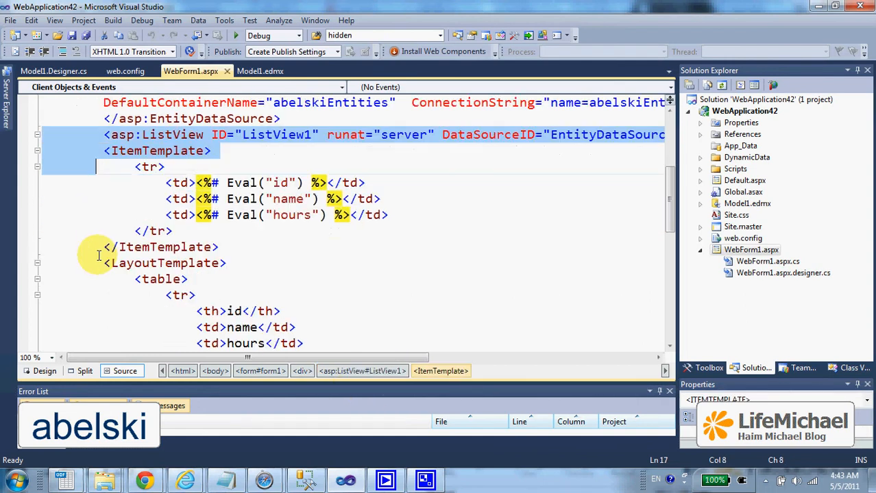
scroll("down", 3)
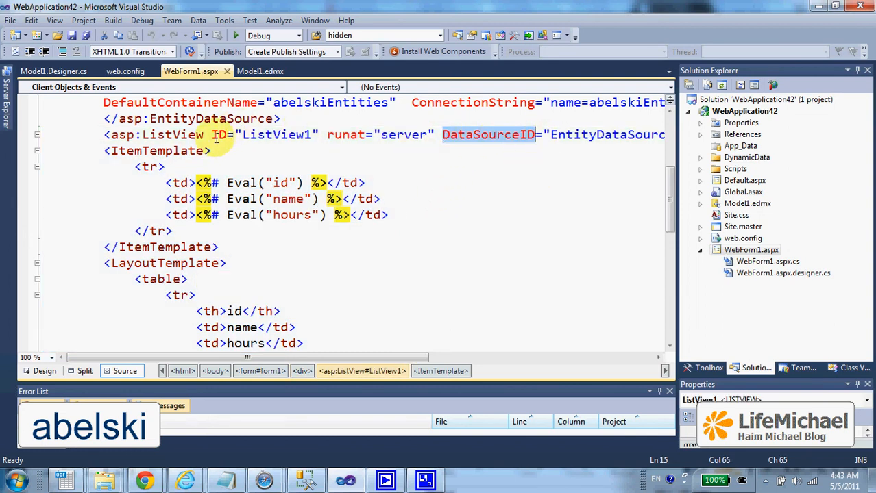
mouse_move(479, 371)
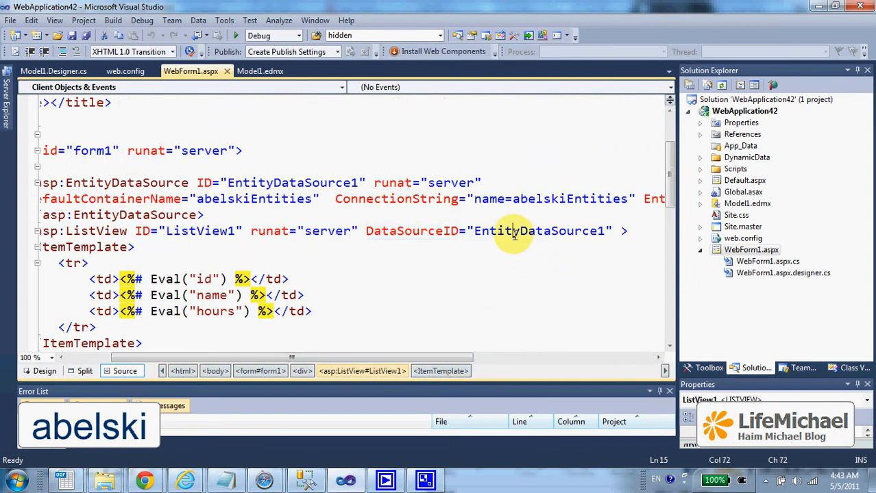
double_click(538, 231)
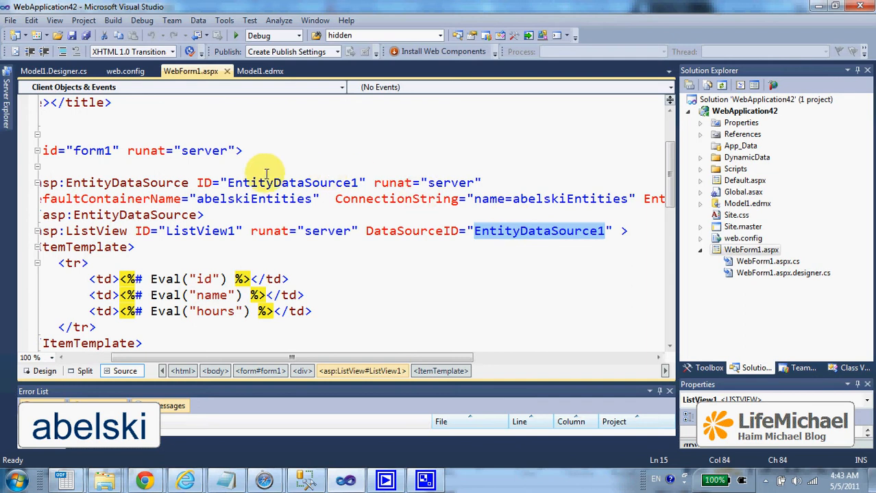
mouse_move(327, 183)
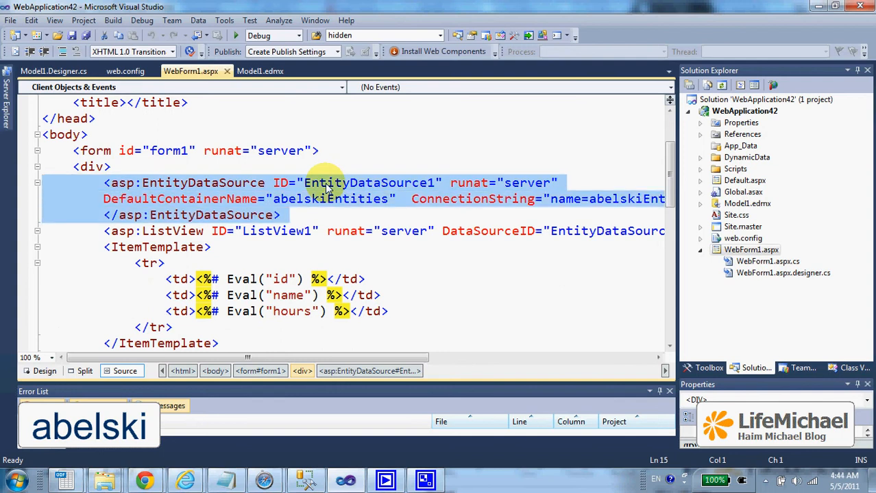
mouse_move(413, 407)
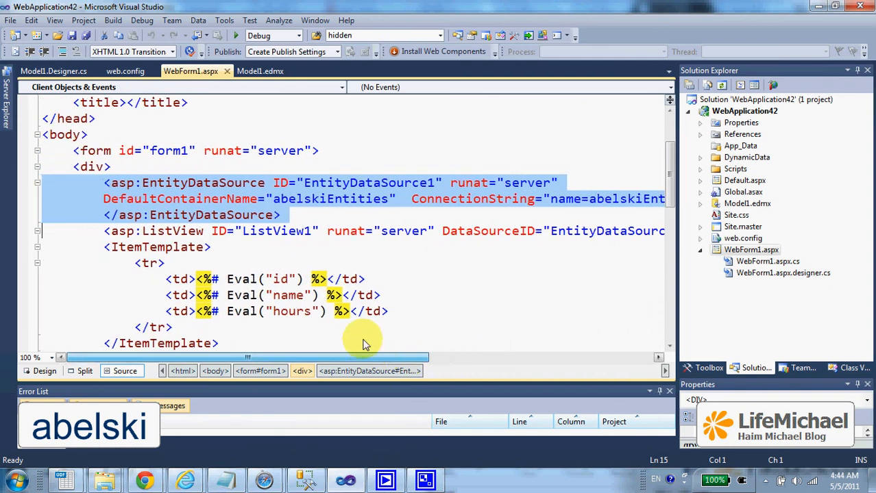
scroll("down", 3)
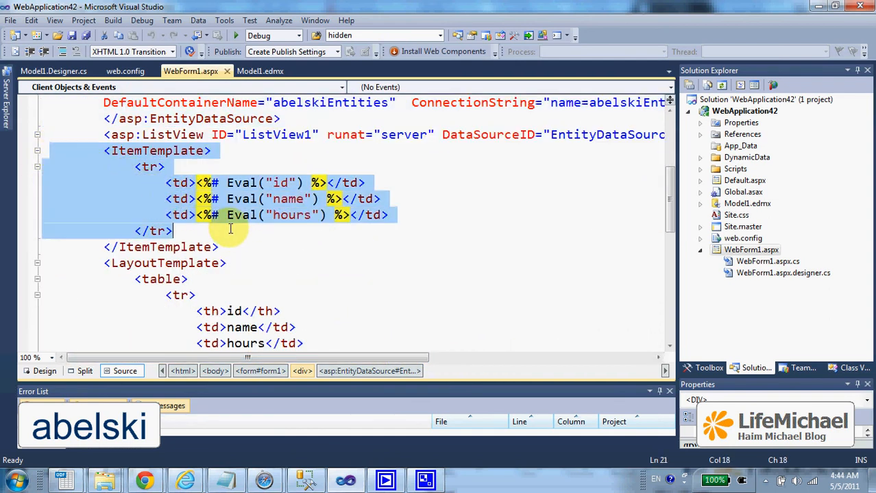
- Change the LayoutTemplate's name and hours header cells from td to th and save
left_click(219, 246)
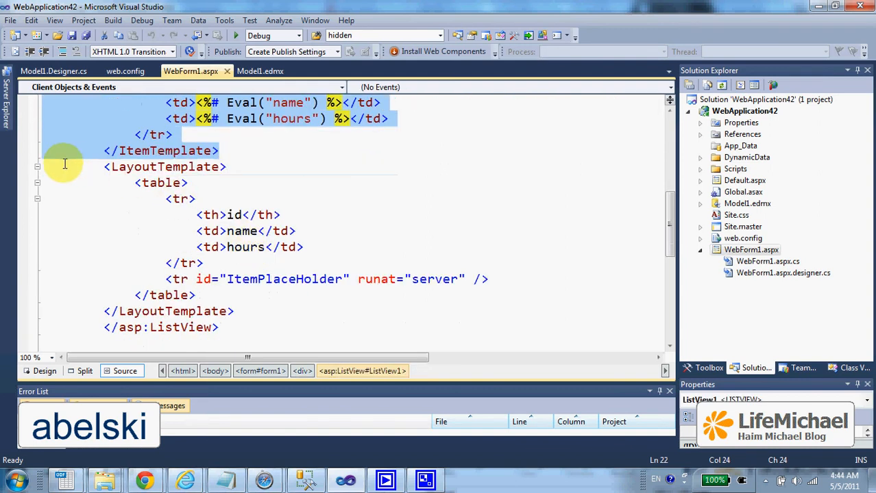
left_click_drag(64, 163, 229, 311)
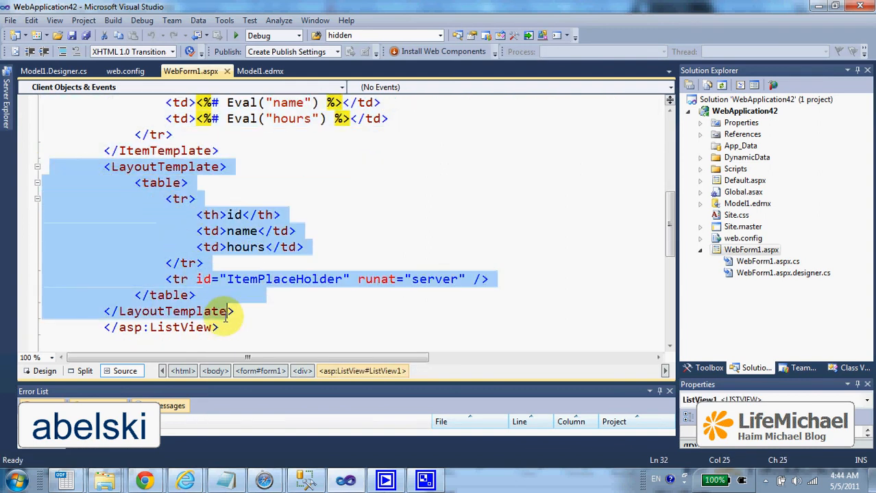
left_click(252, 321)
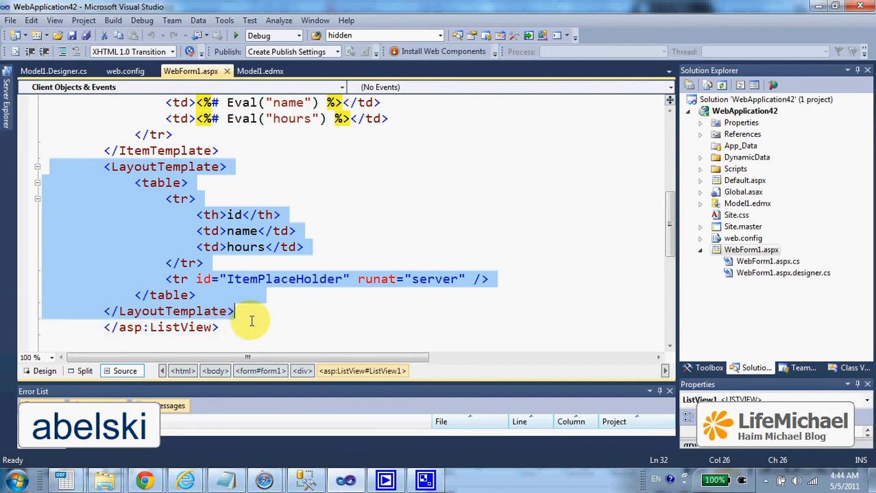
left_click(177, 279)
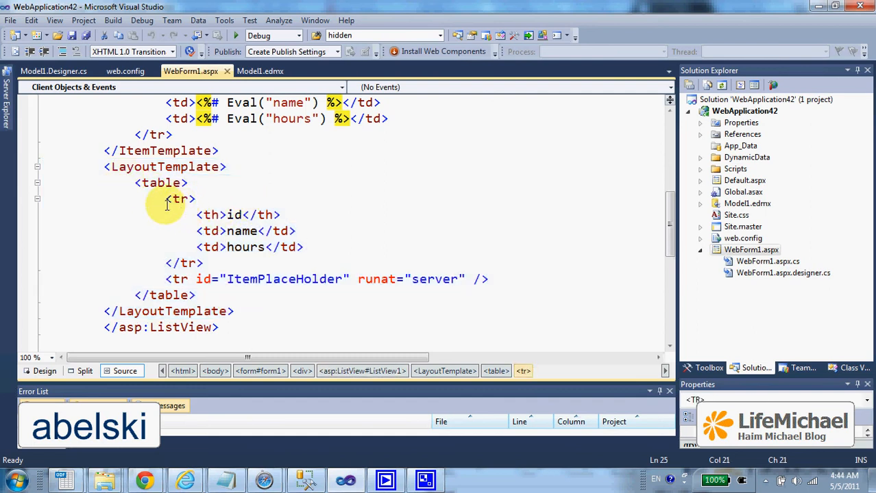
mouse_move(207, 215)
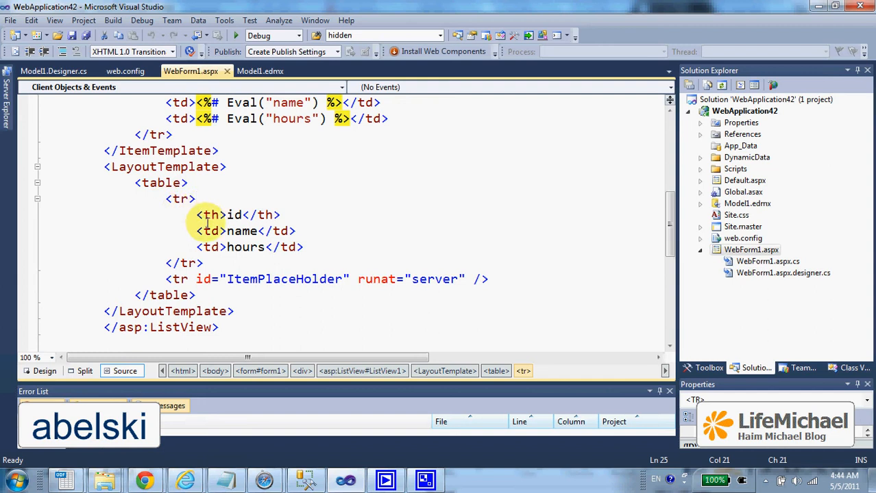
left_click(209, 231)
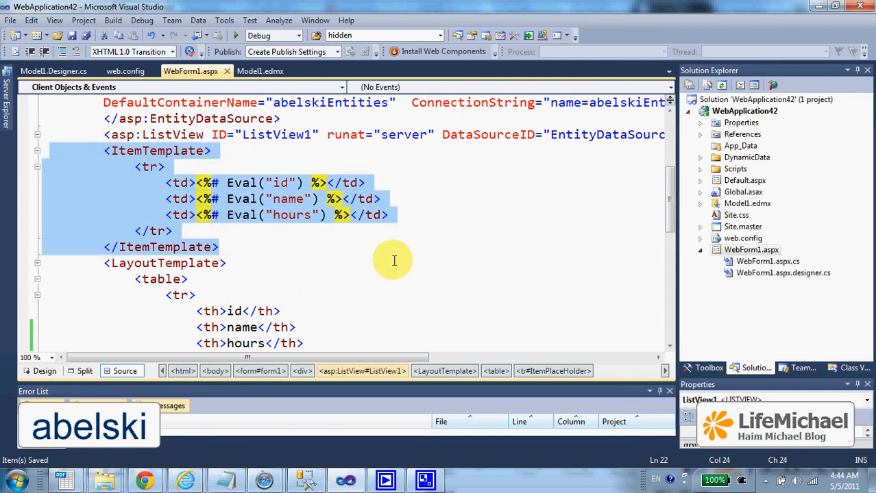
left_click(154, 166)
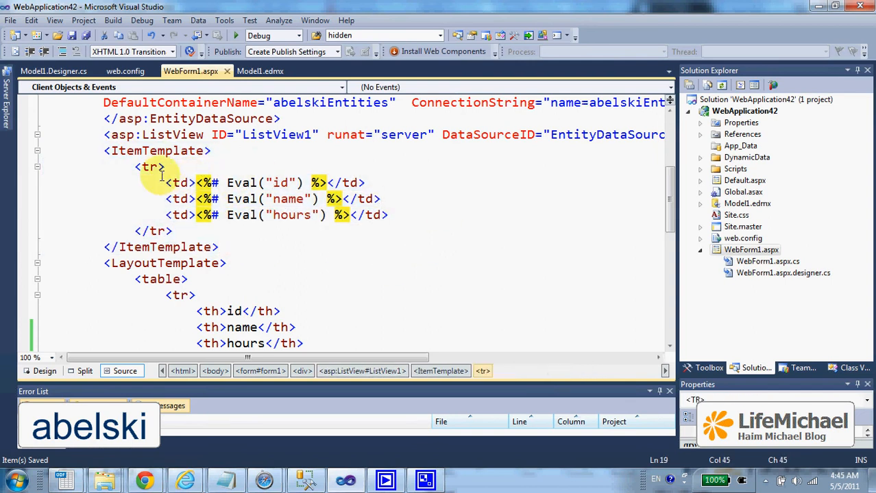
left_click_drag(166, 174, 174, 231)
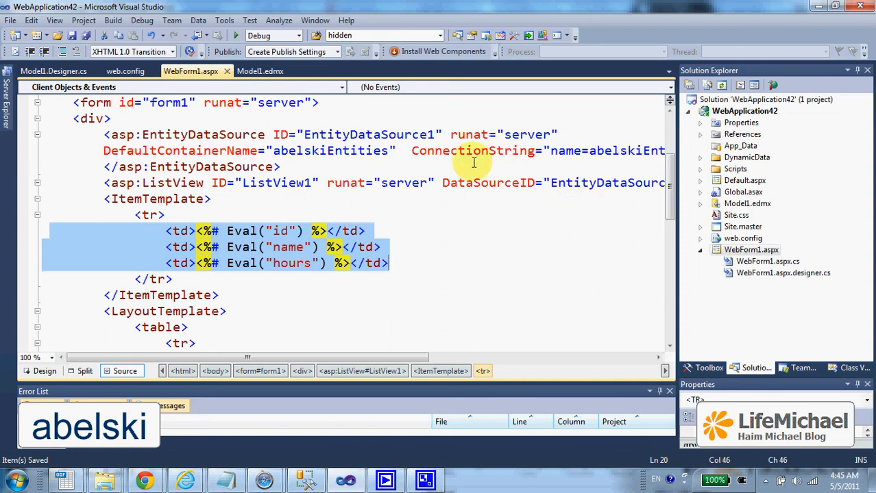
mouse_move(73, 131)
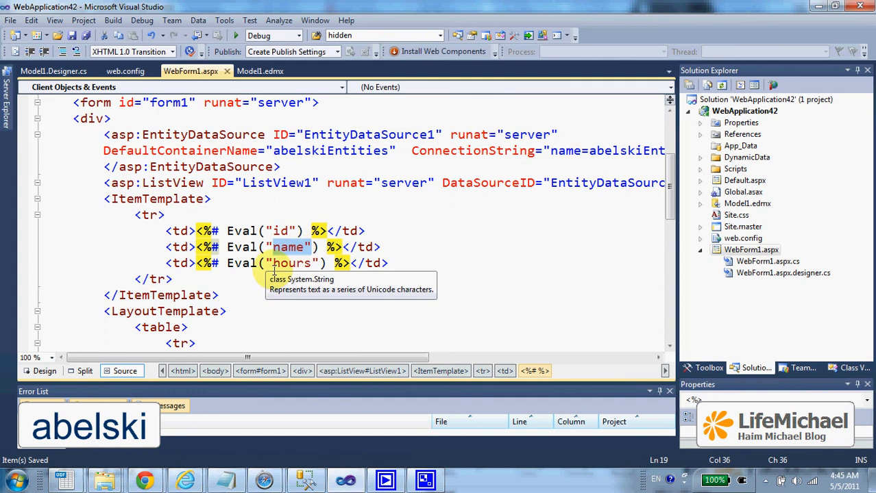
mouse_move(525, 241)
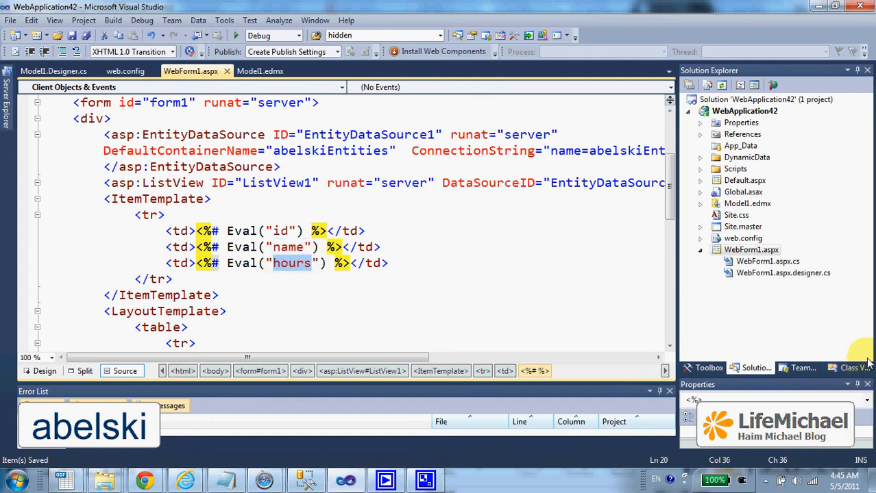
- Open the cours class from Class View and scroll through its id, name, hours properties
left_click(850, 368)
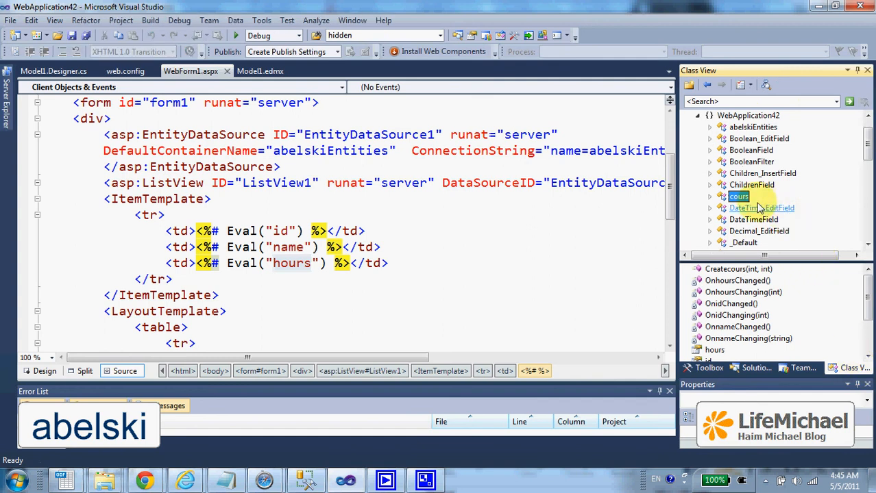
left_click(739, 197)
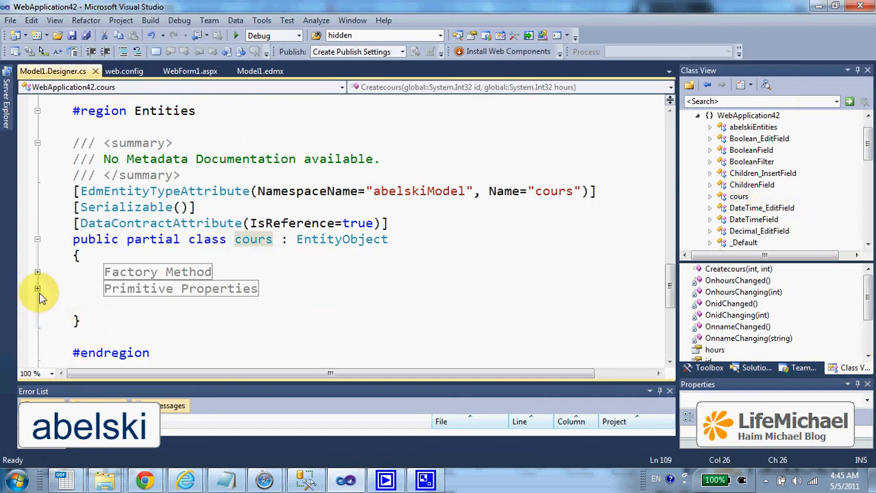
left_click(37, 288)
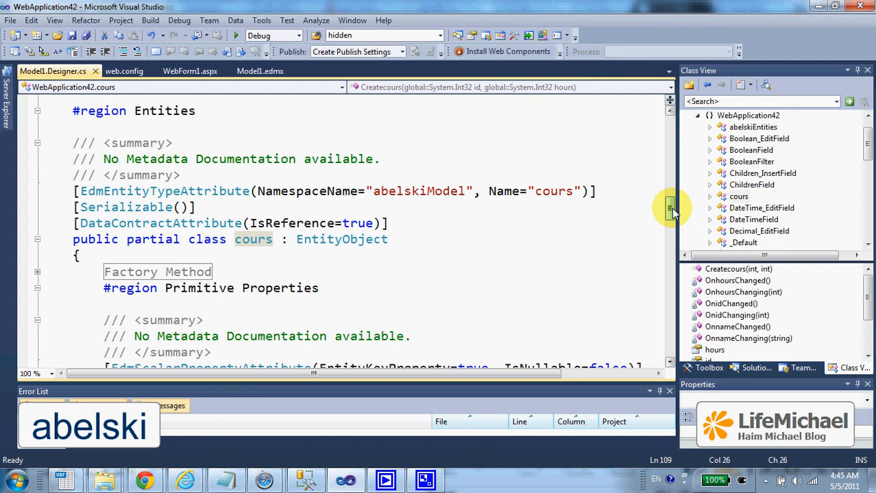
scroll("down", 3)
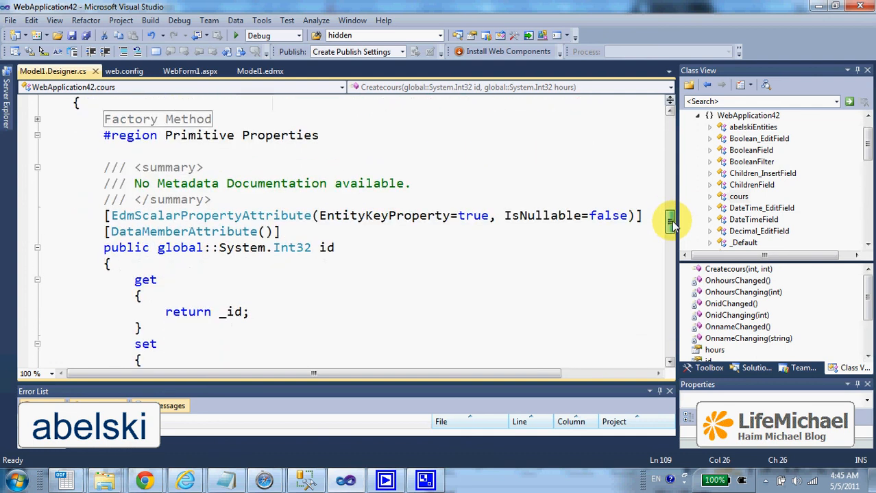
scroll("down", 3)
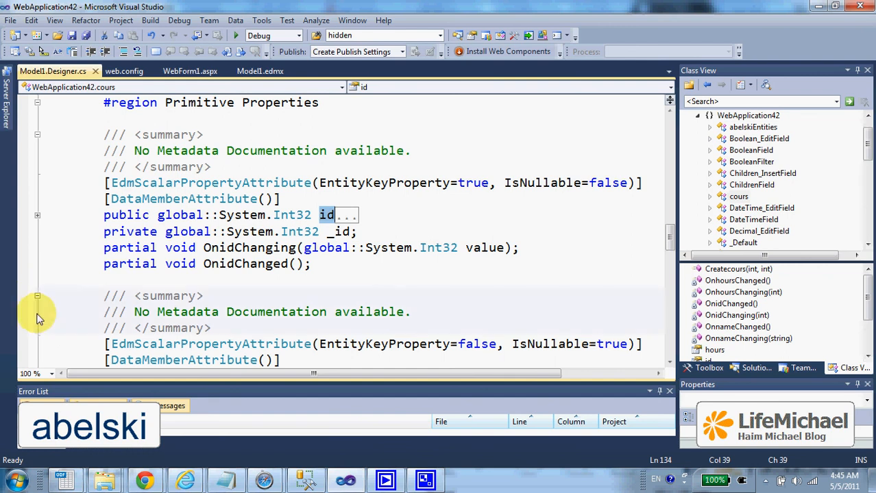
scroll("down", 3)
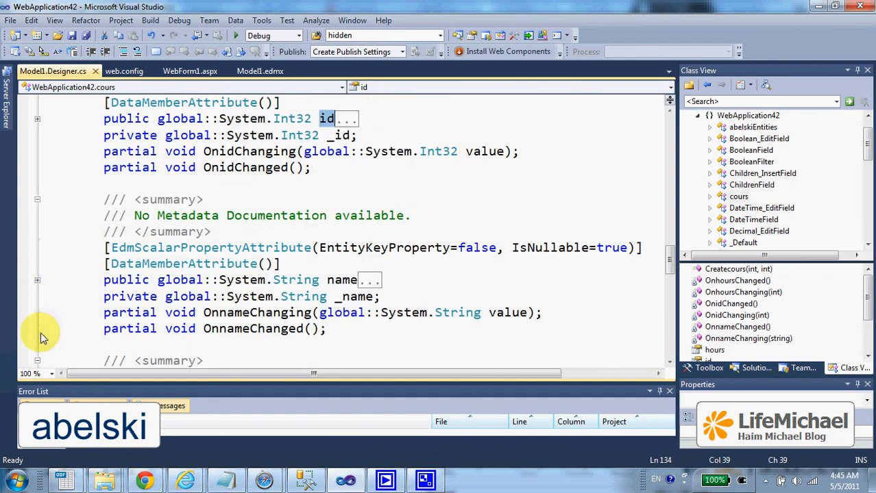
scroll("down", 3)
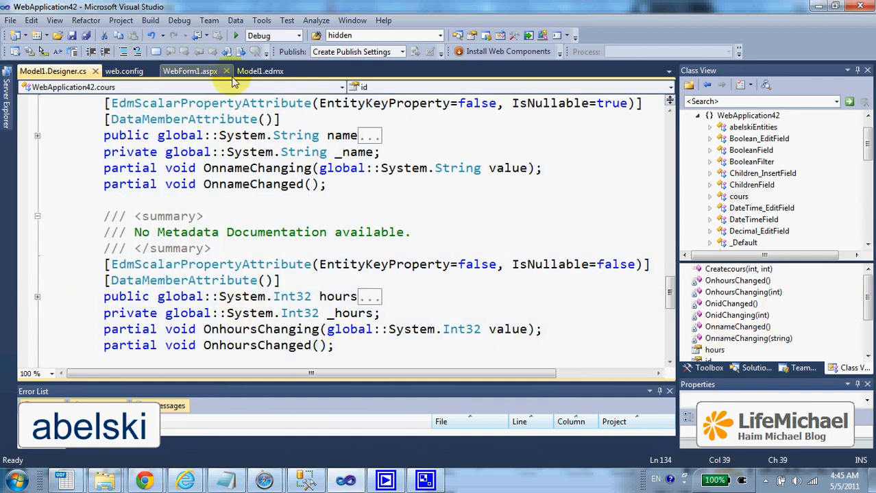
- Run WebForm1.aspx on localhost in Chrome, showing eight courses with id, name, hours
left_click(190, 70)
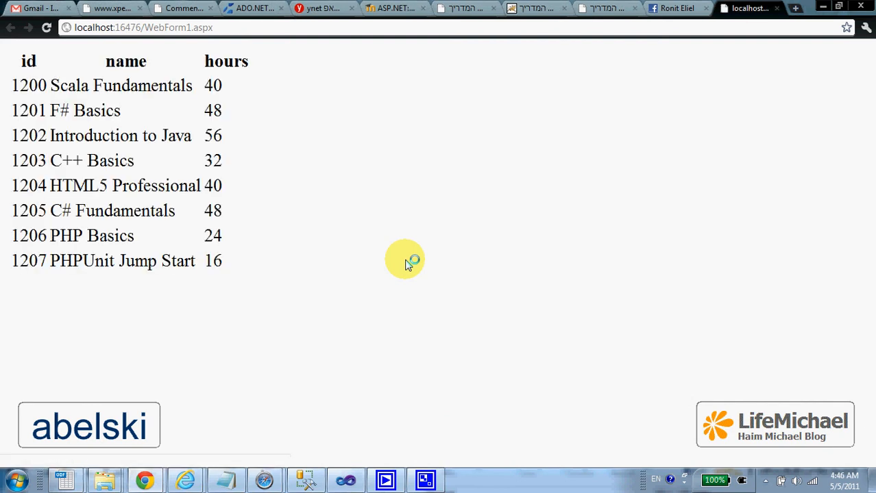
mouse_move(403, 262)
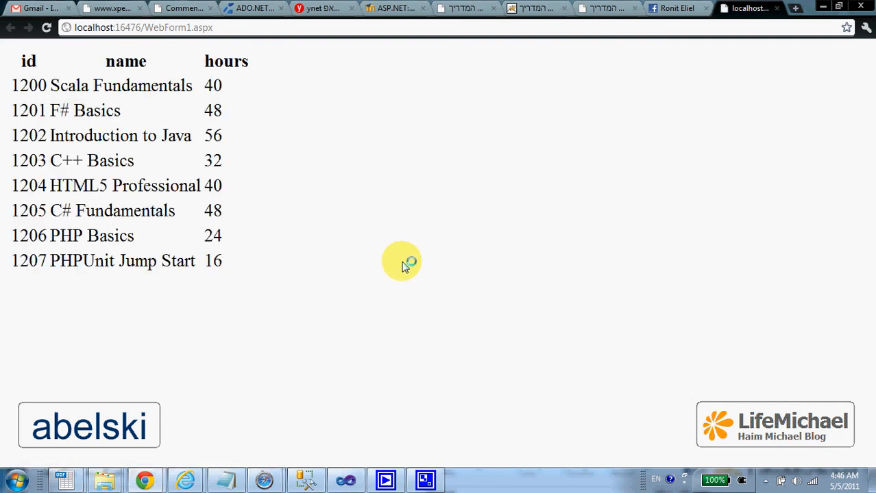
mouse_move(380, 261)
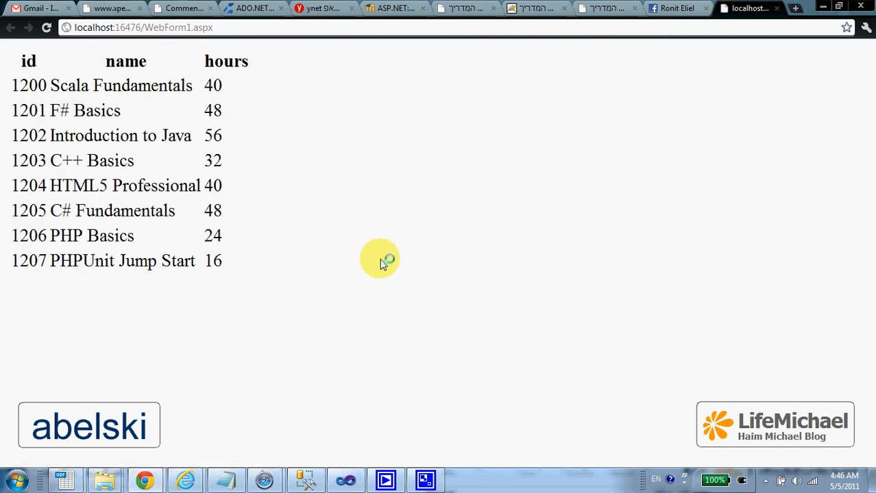